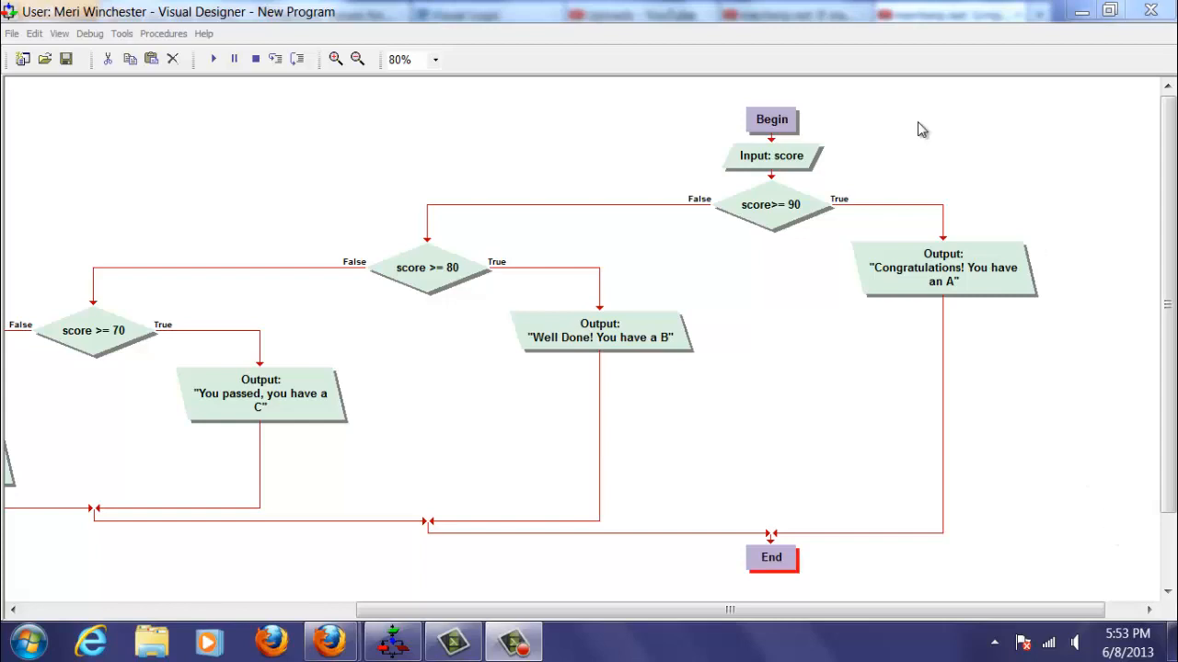
mouse_move(785, 155)
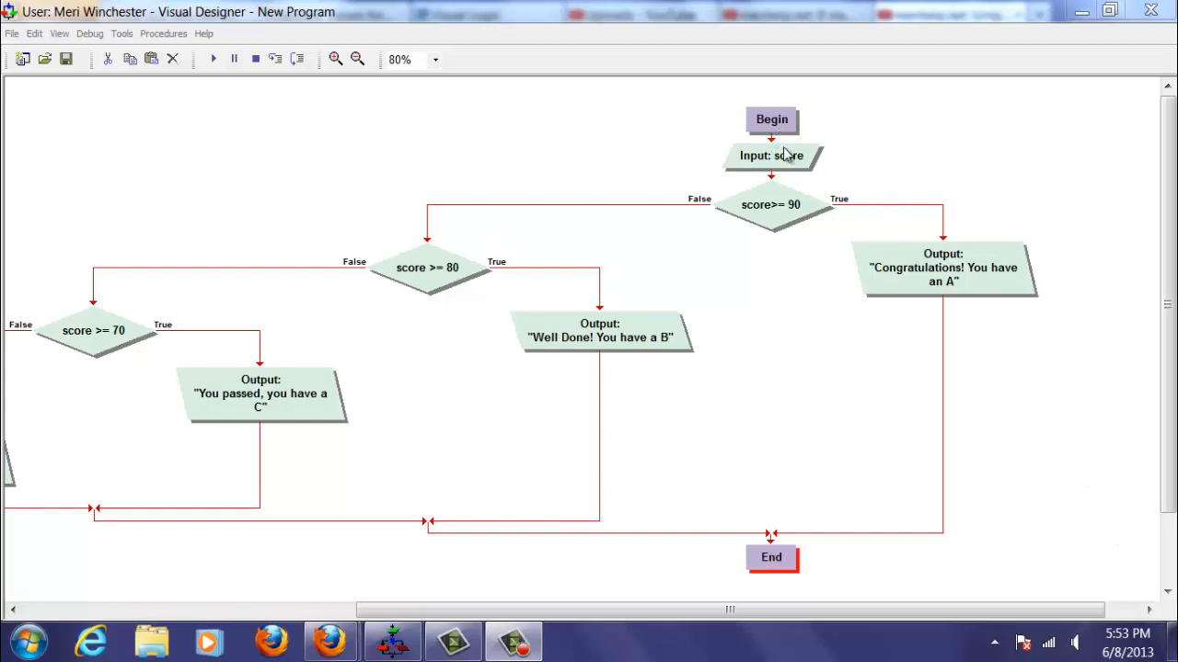
mouse_move(789, 168)
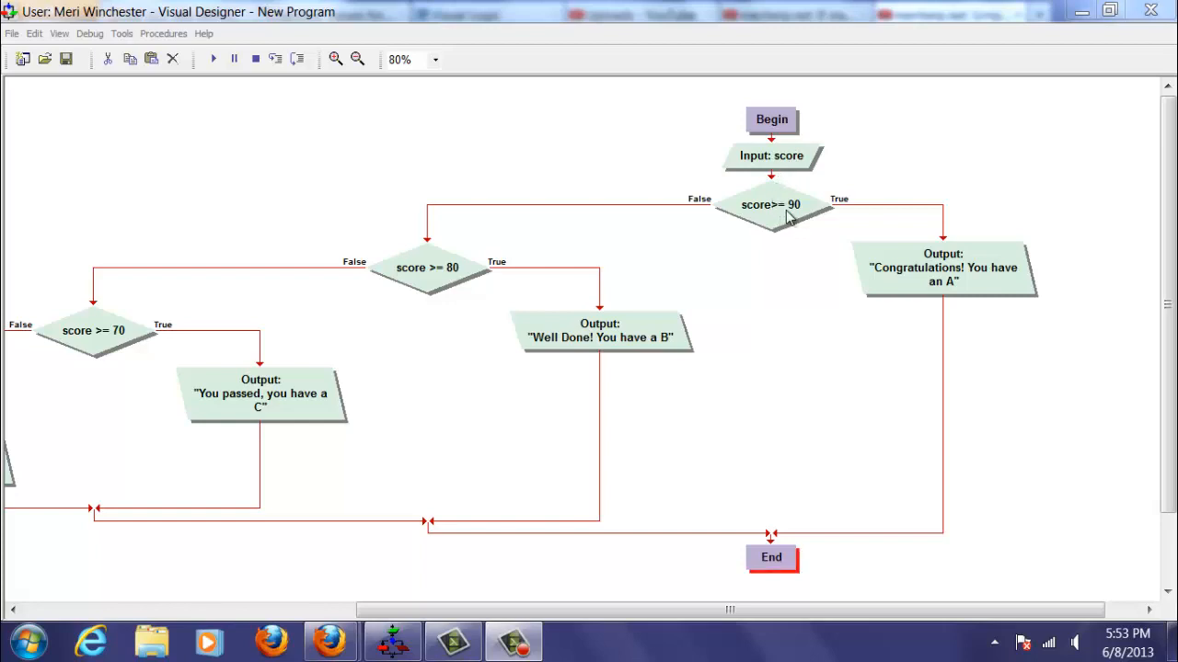
mouse_move(985, 281)
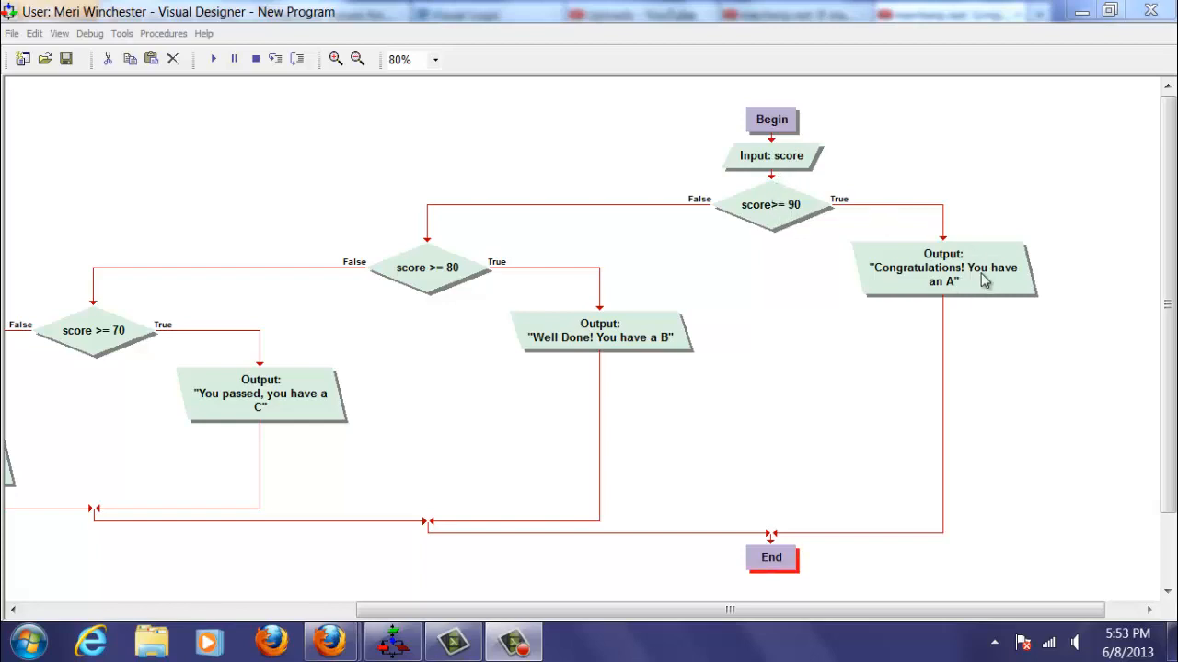
mouse_move(881, 268)
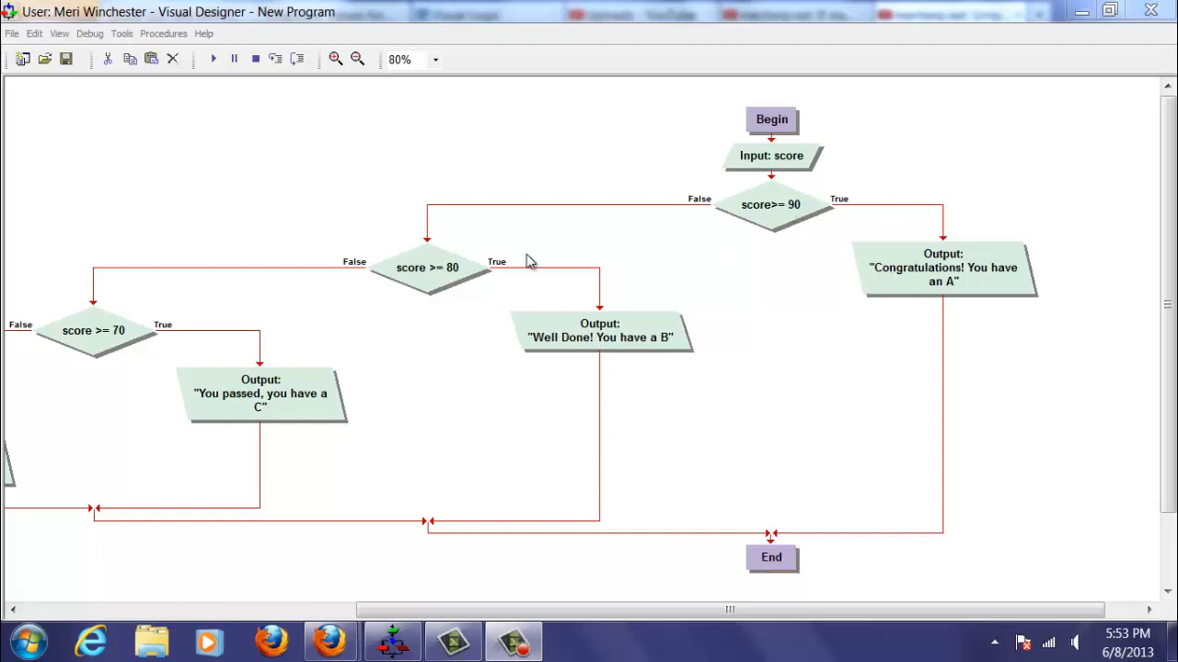
mouse_move(470, 276)
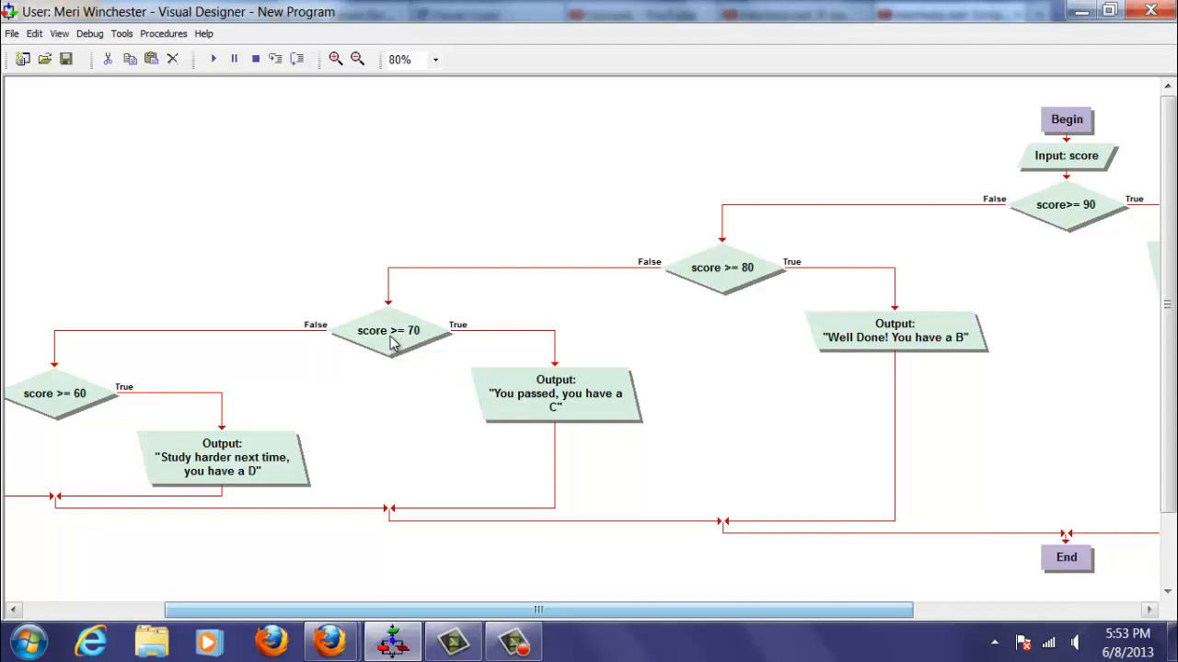
mouse_move(407, 343)
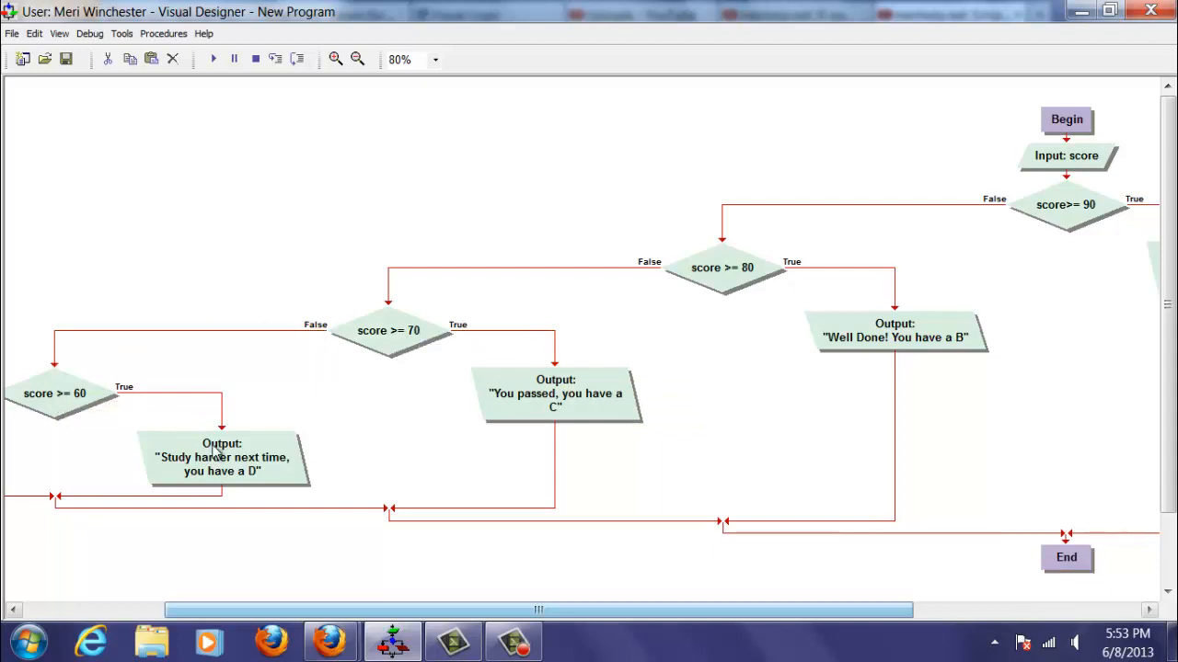
mouse_move(64, 366)
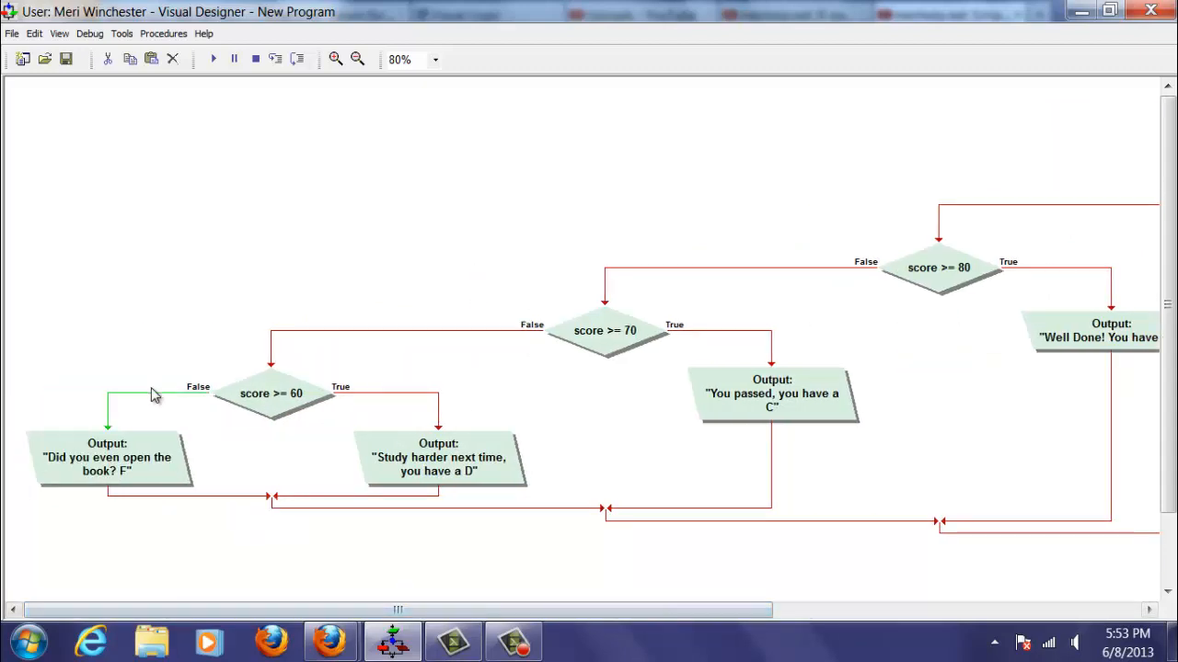
mouse_move(736, 451)
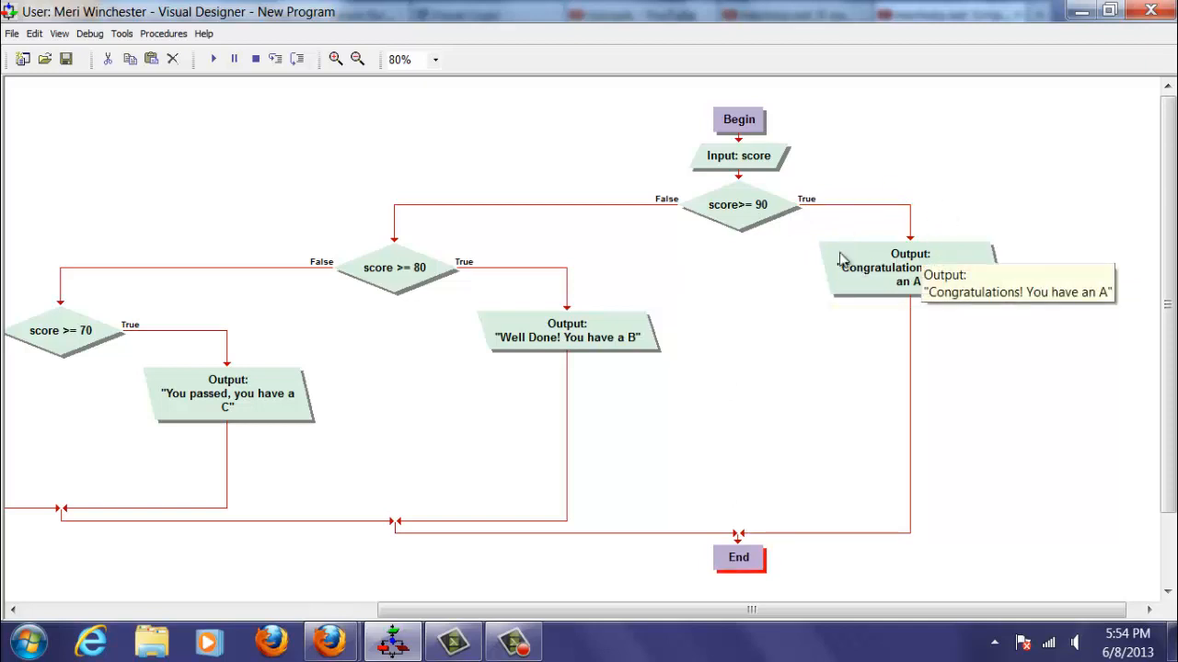
mouse_move(635, 211)
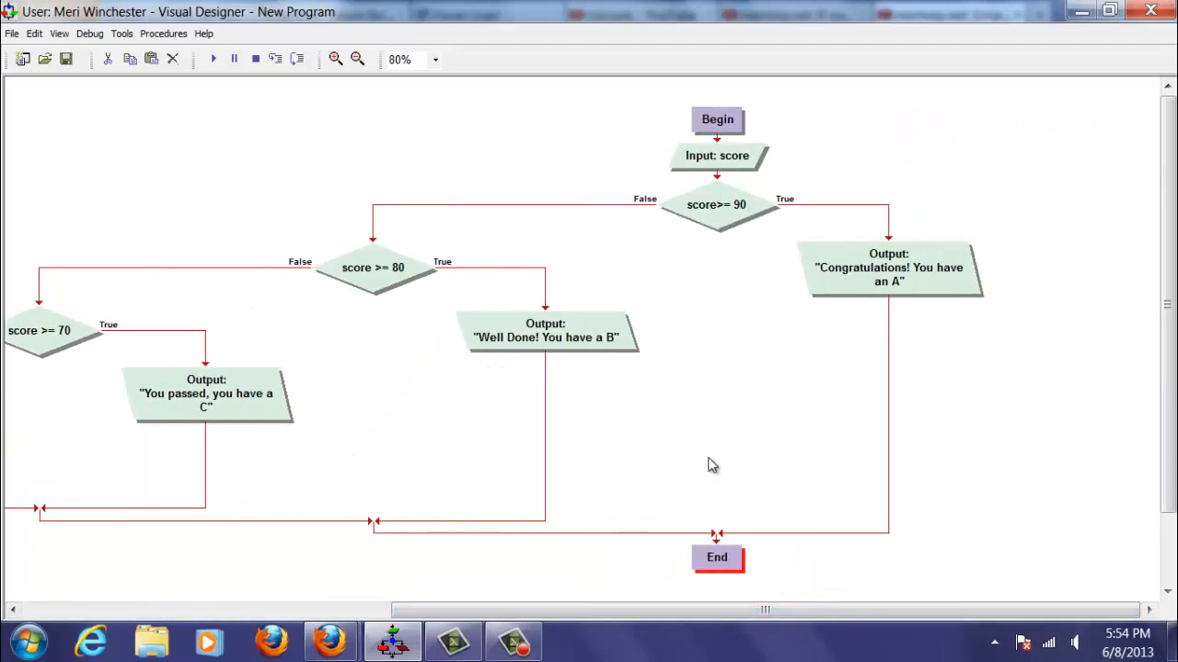
mouse_move(212, 59)
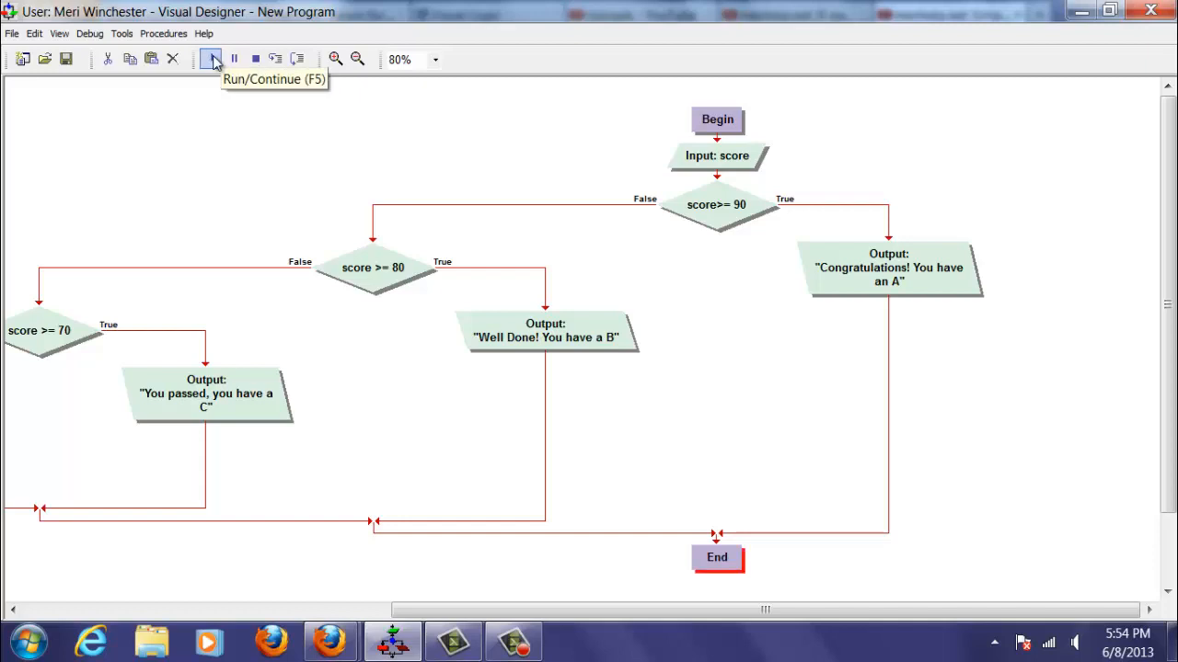
Step: Run the grading program with an exam score of 99
left_click(213, 59)
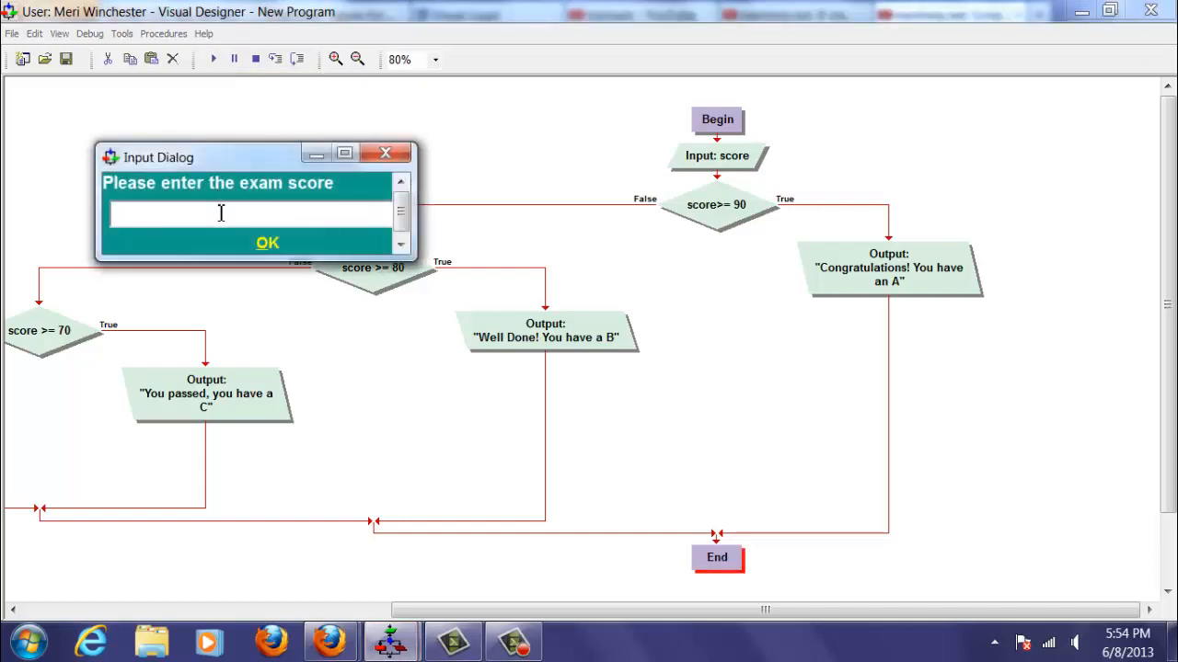
type("99")
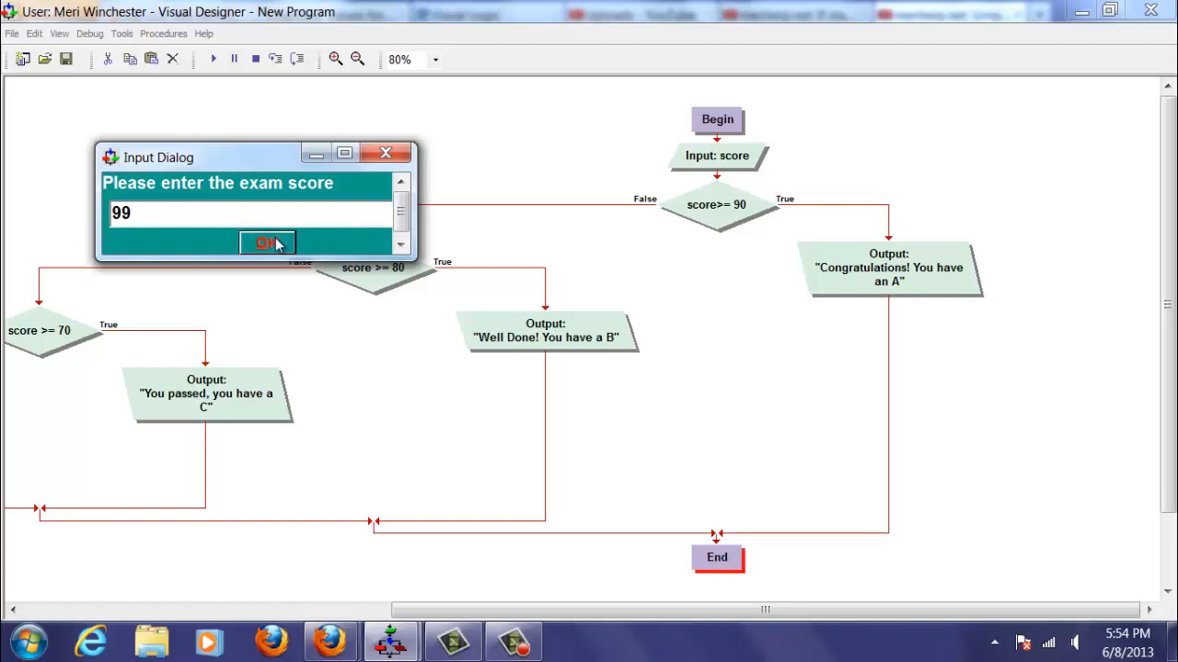
left_click(268, 243)
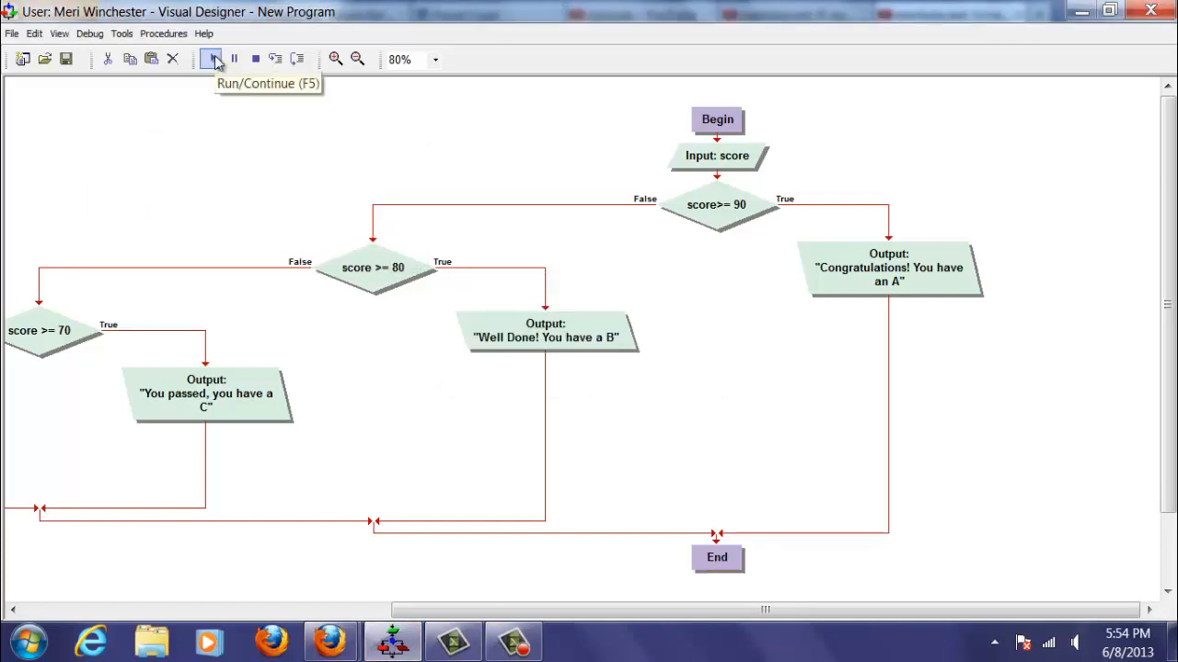
Step: Run the program again with a score of 85 to get the B-grade message
left_click(212, 59)
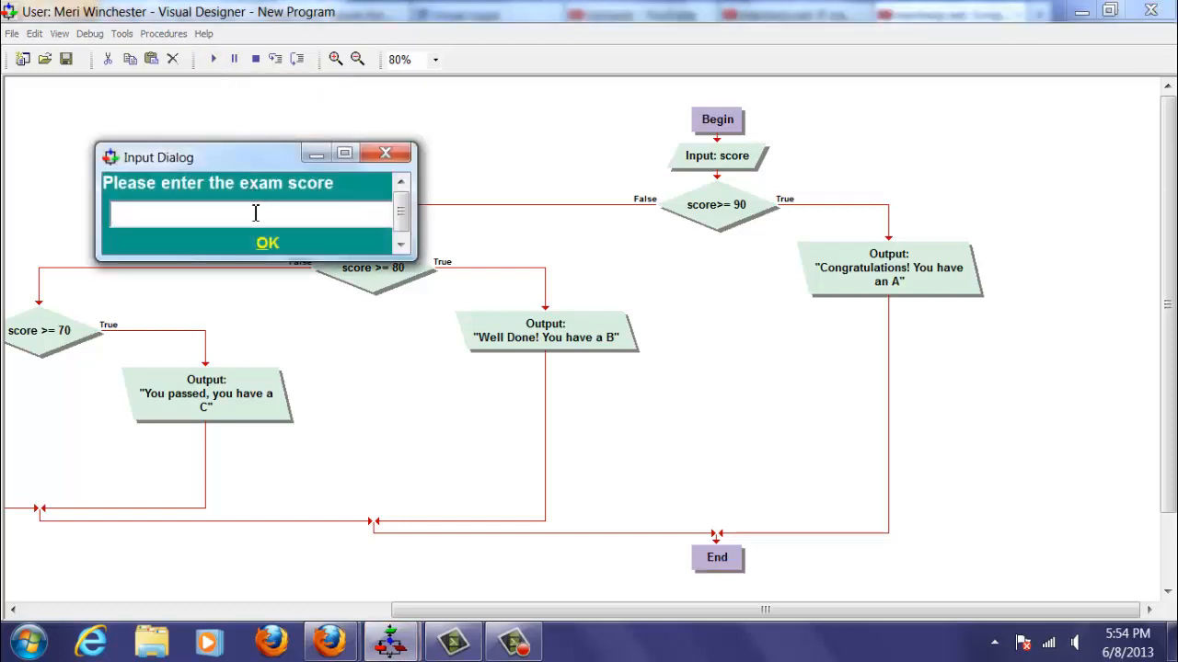
type("85")
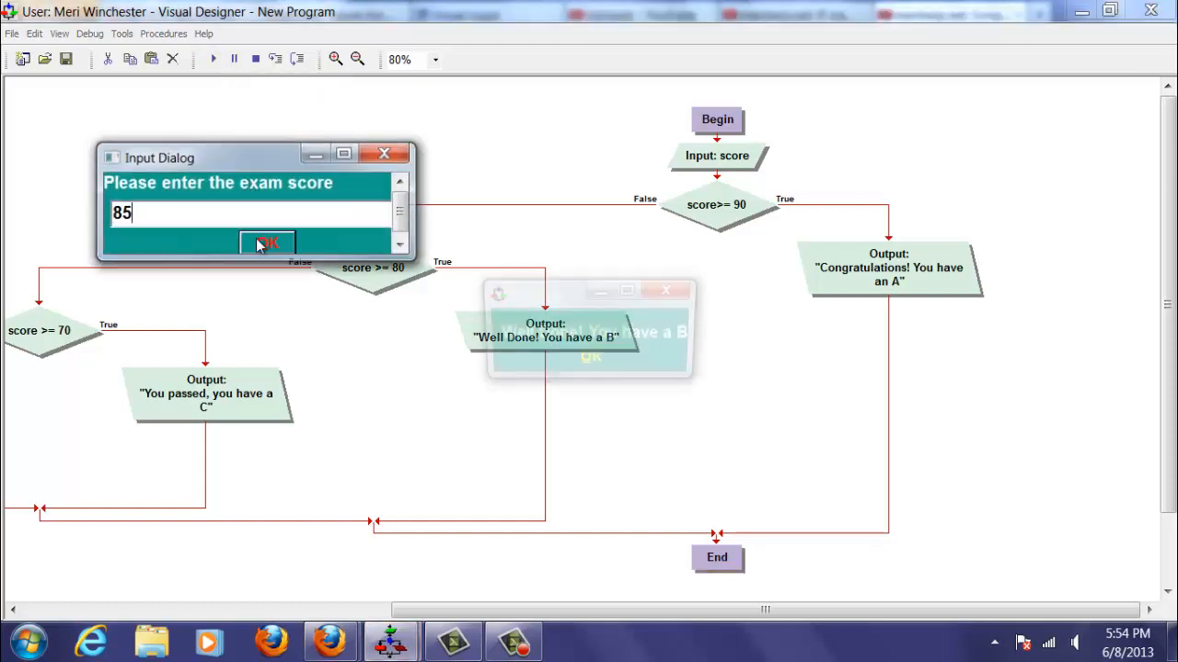
left_click(267, 242)
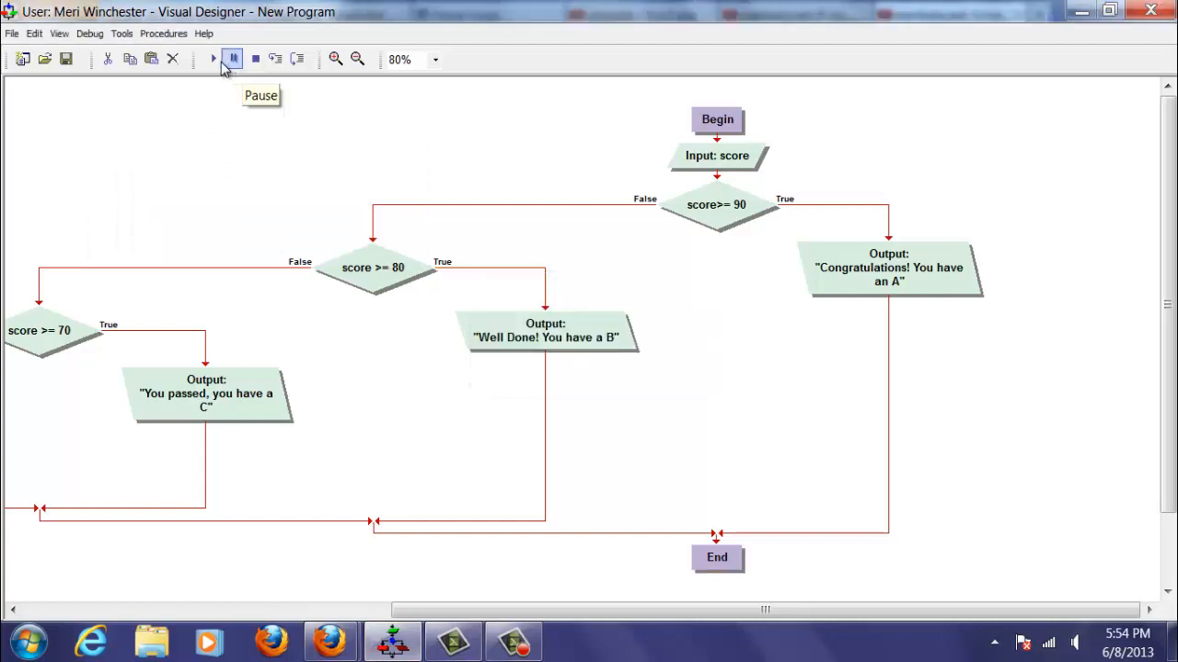
Step: Run the program with a score of 70, run again, and dismiss the D-grade message
left_click(212, 59)
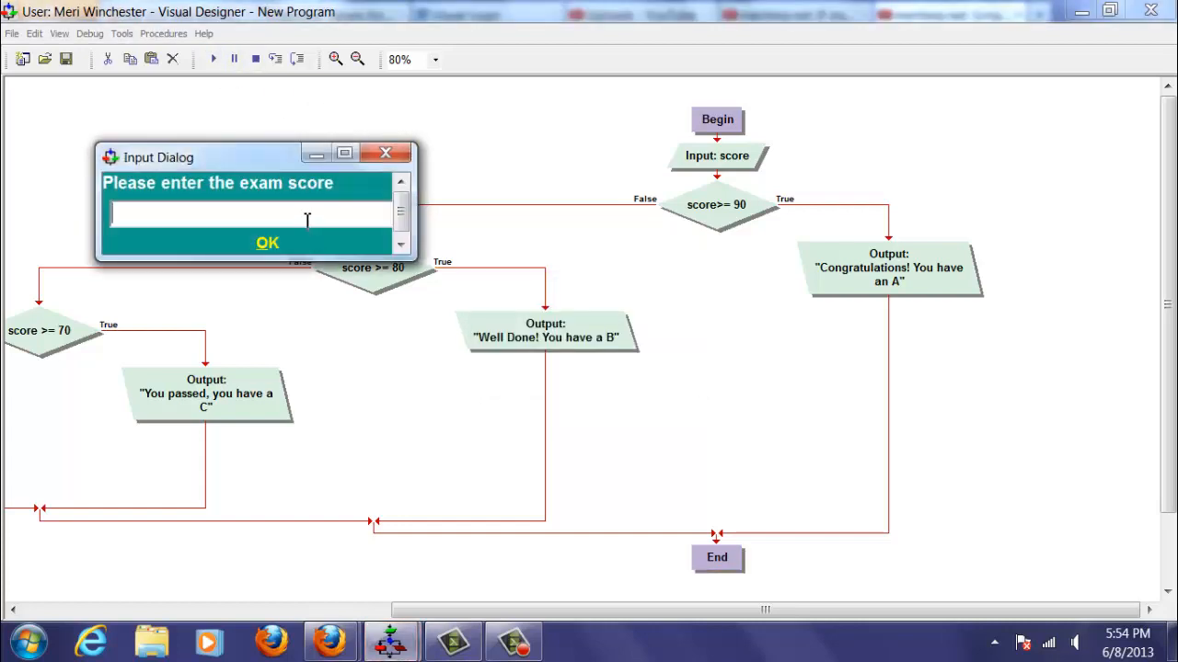
type("70")
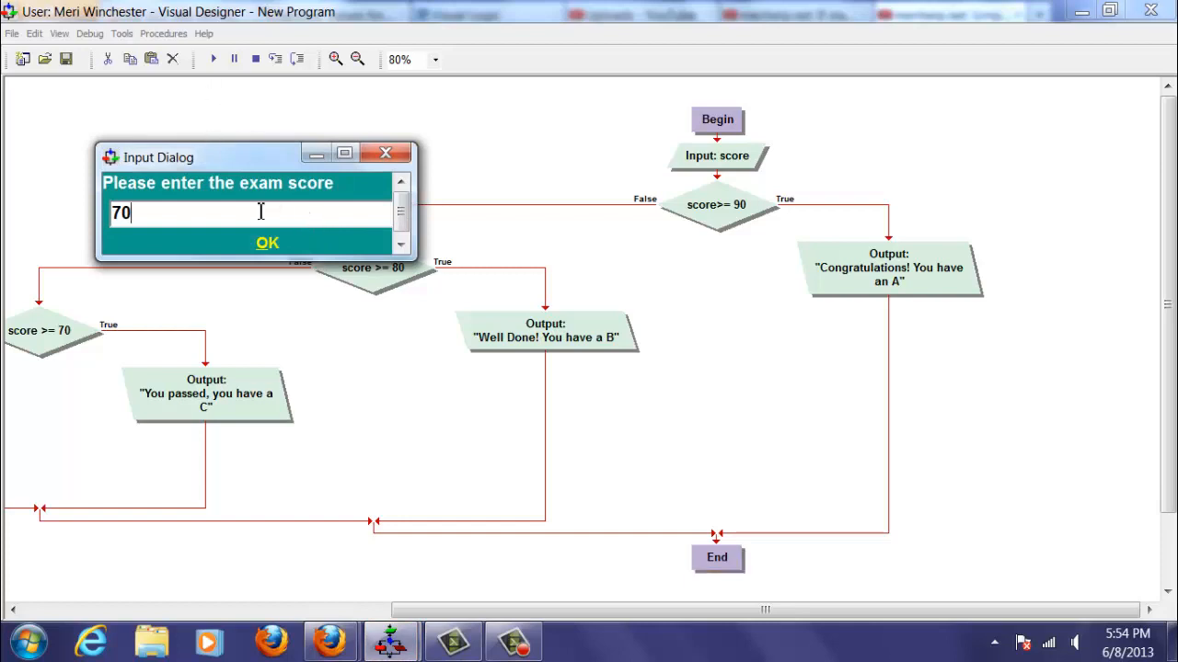
left_click(267, 242)
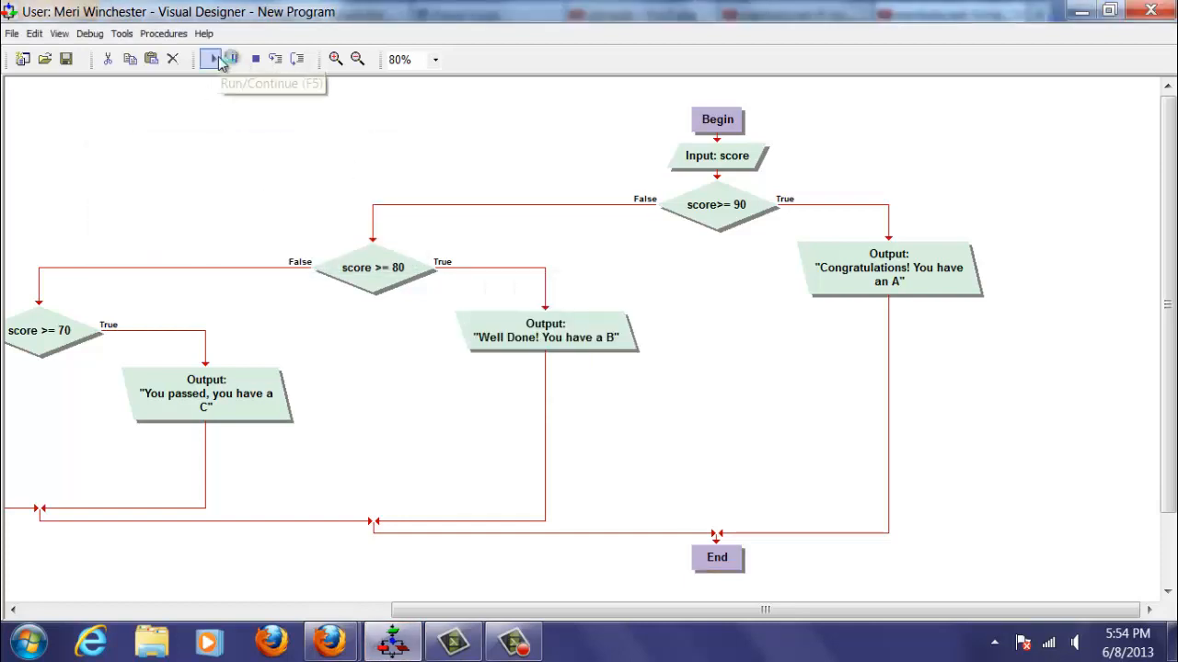
left_click(212, 59)
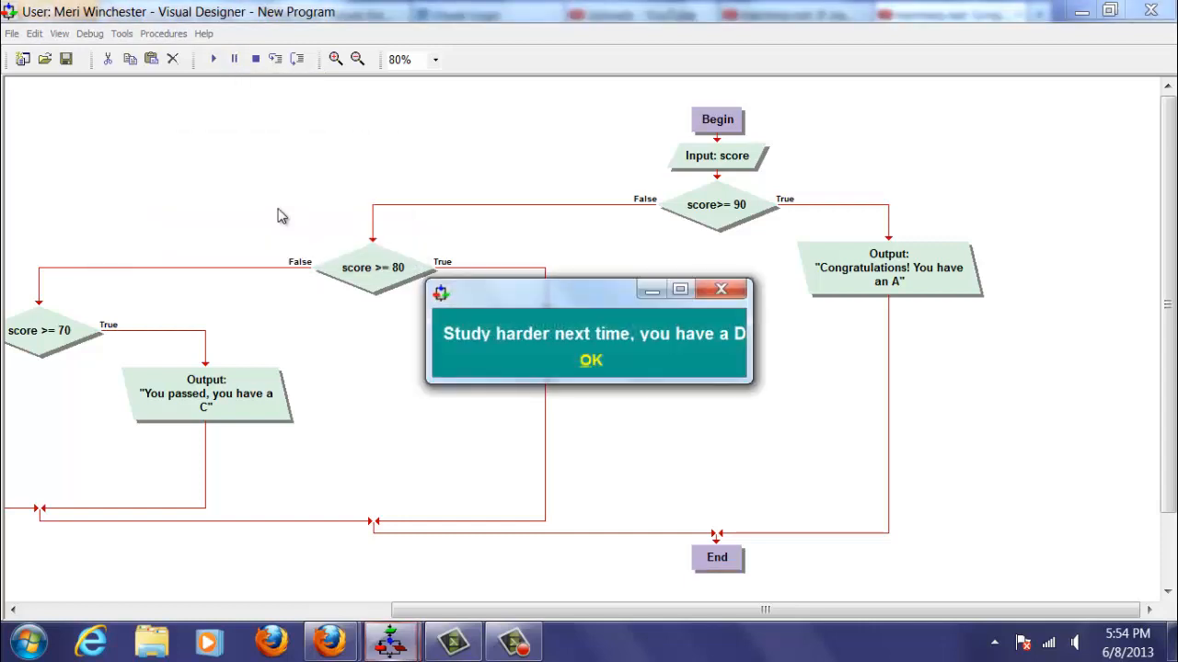
left_click(590, 360)
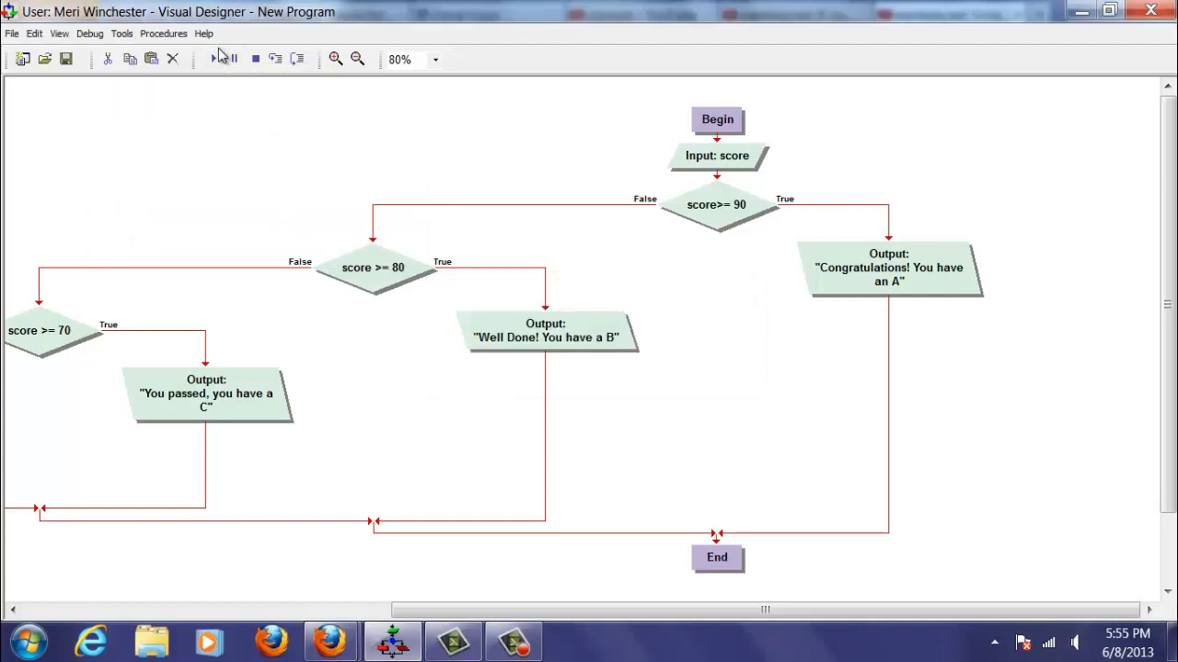
Step: Run the program with a score of 34 and dismiss the F-grade message
left_click(212, 59)
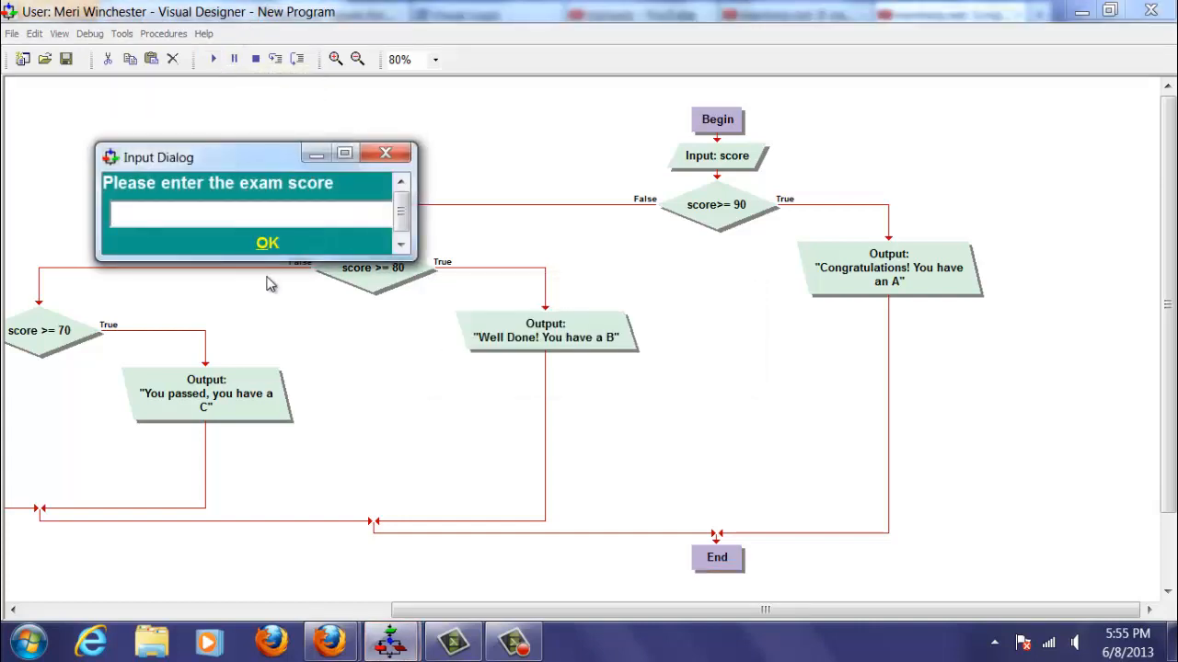
type("34")
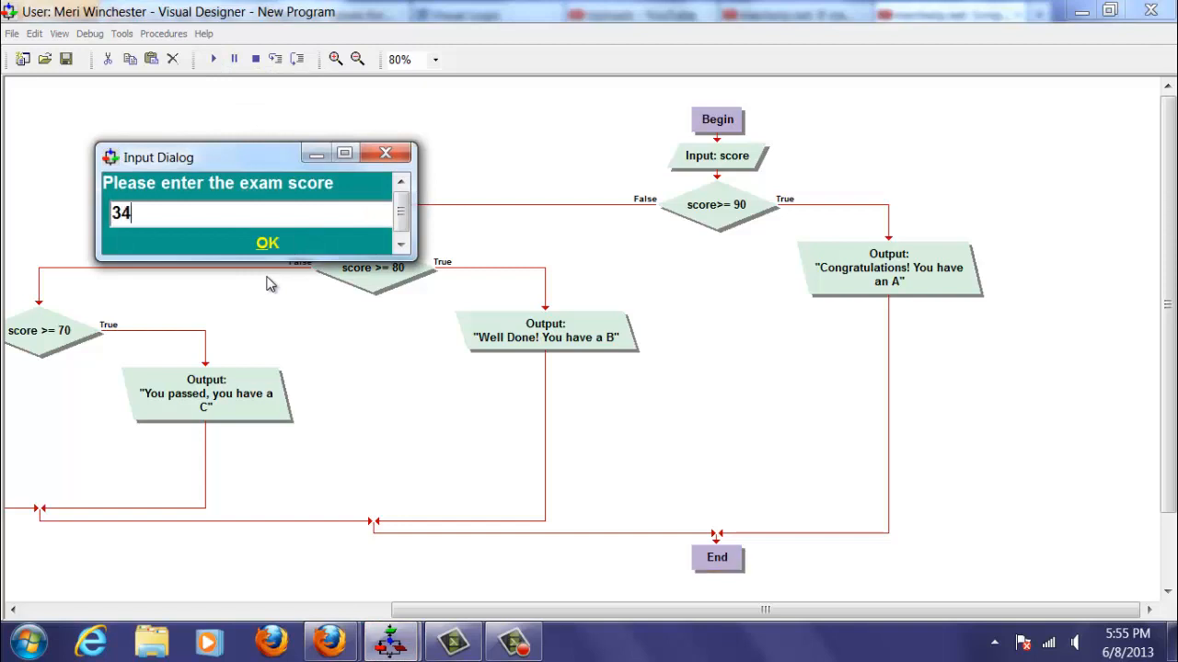
left_click(267, 243)
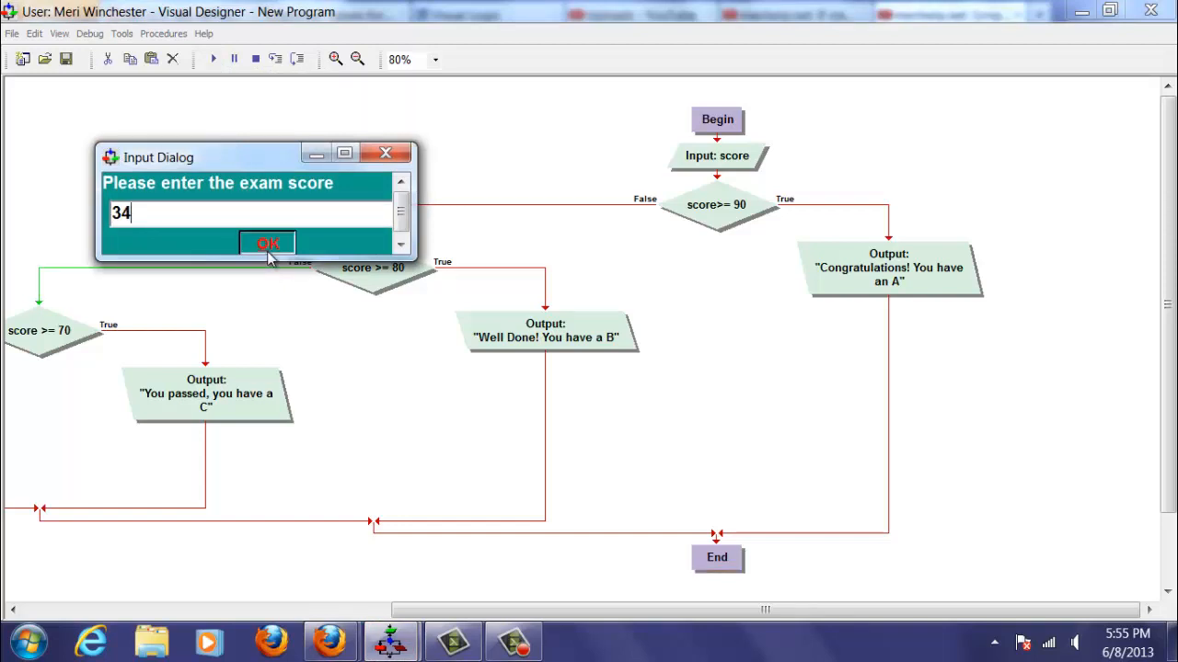
left_click(267, 243)
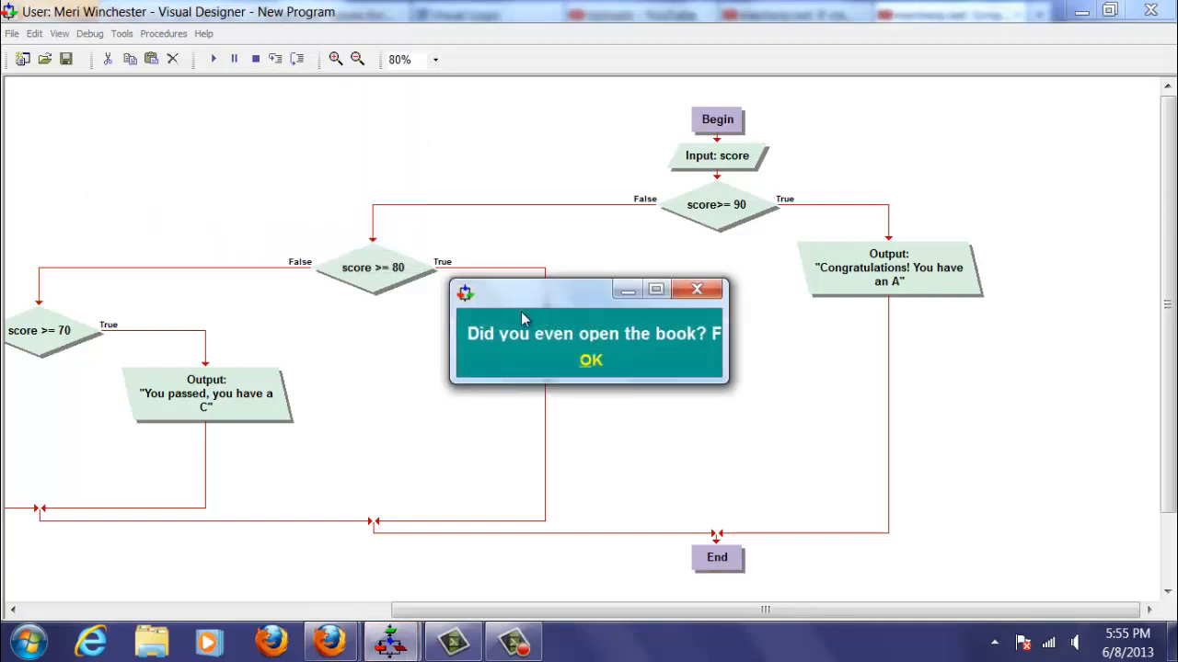
left_click(590, 360)
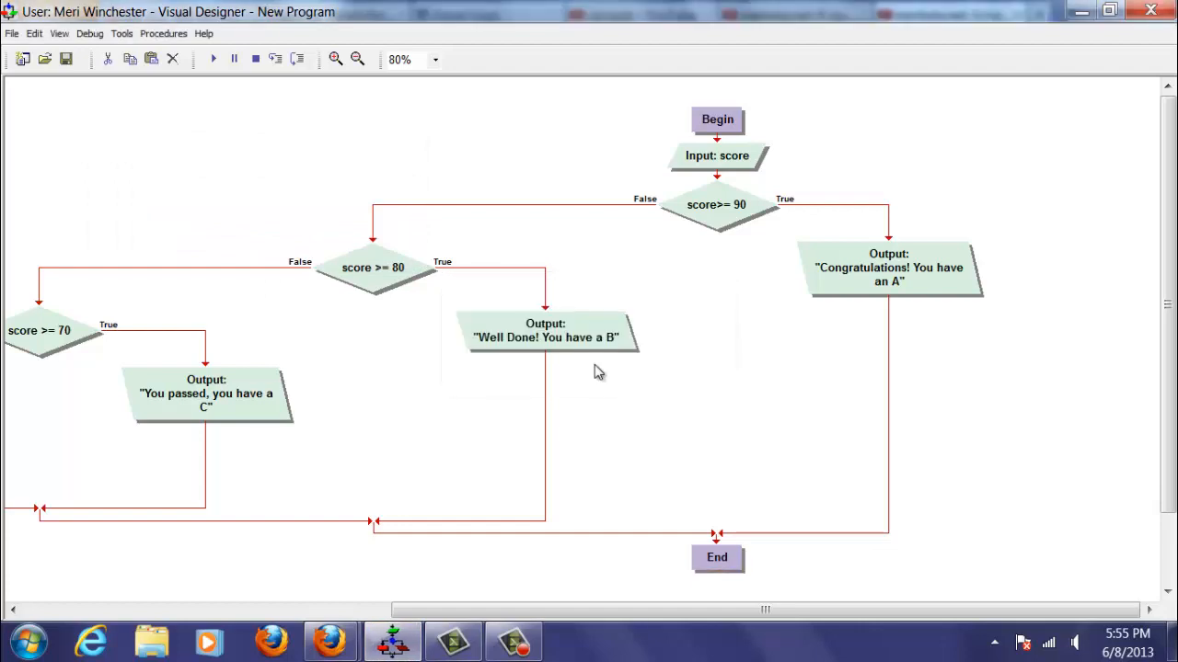